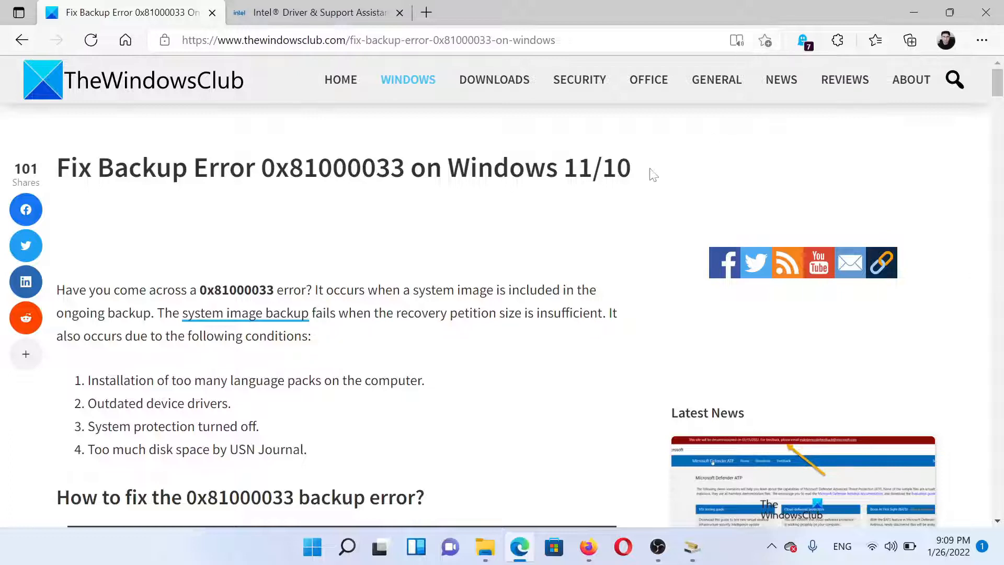
{"action": "mouse_move", "coordinate": [577, 243]}
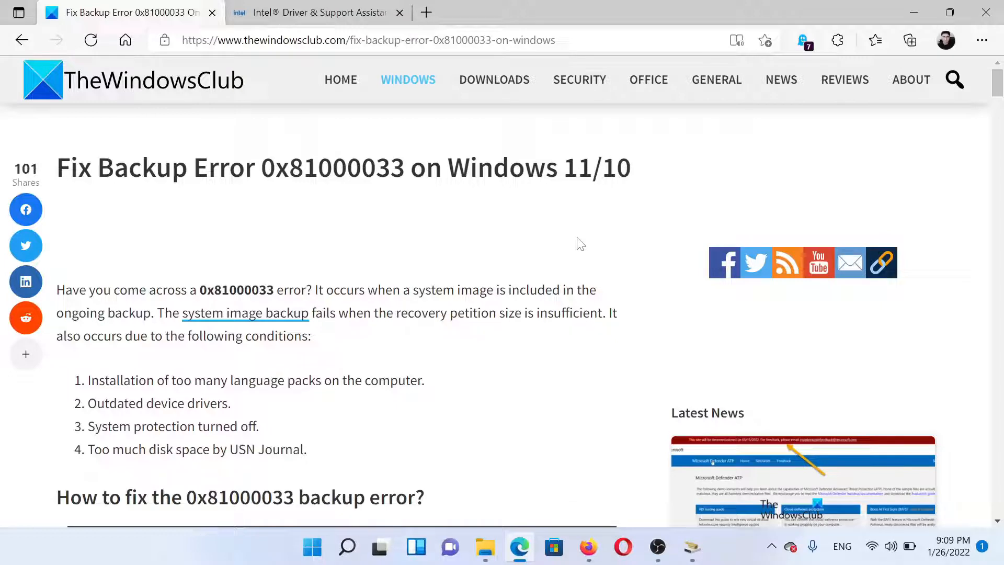
{"action": "mouse_move", "coordinate": [400, 440]}
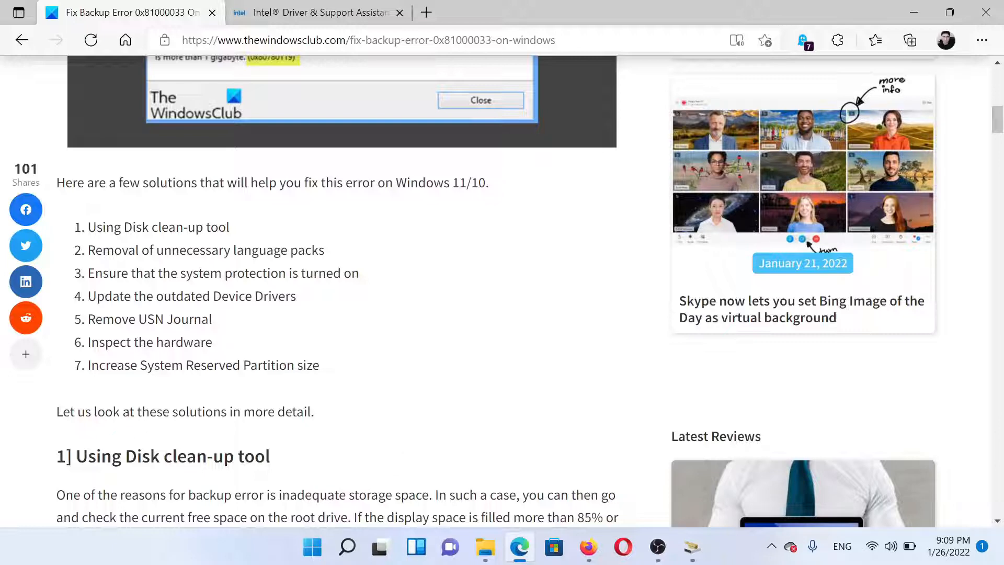
Run Disk Cleanup on C:, adding Windows error reports and DirectX Shader Cache, and confirm deletion
{"action": "left_click", "coordinate": [346, 547]}
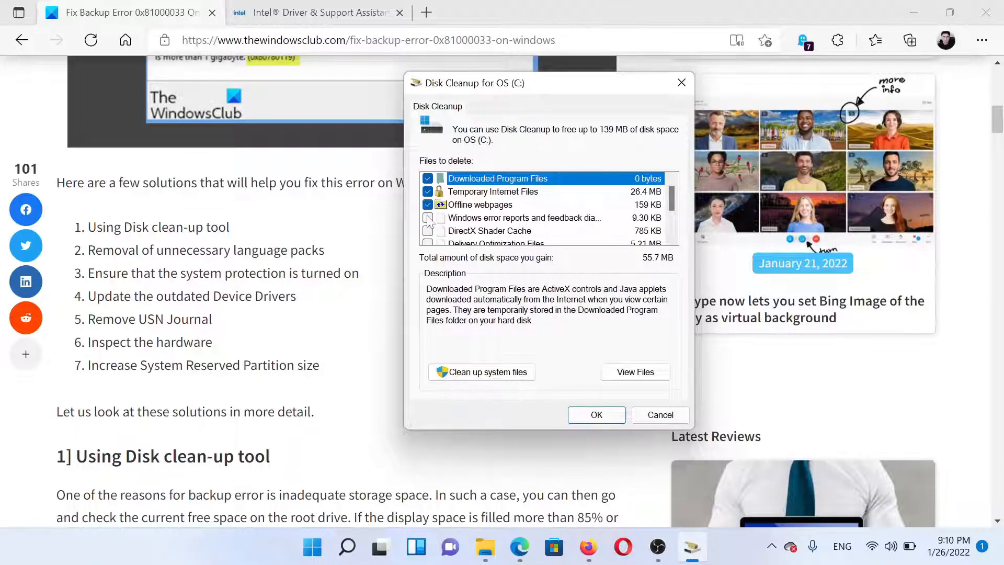
{"action": "left_click", "coordinate": [427, 230]}
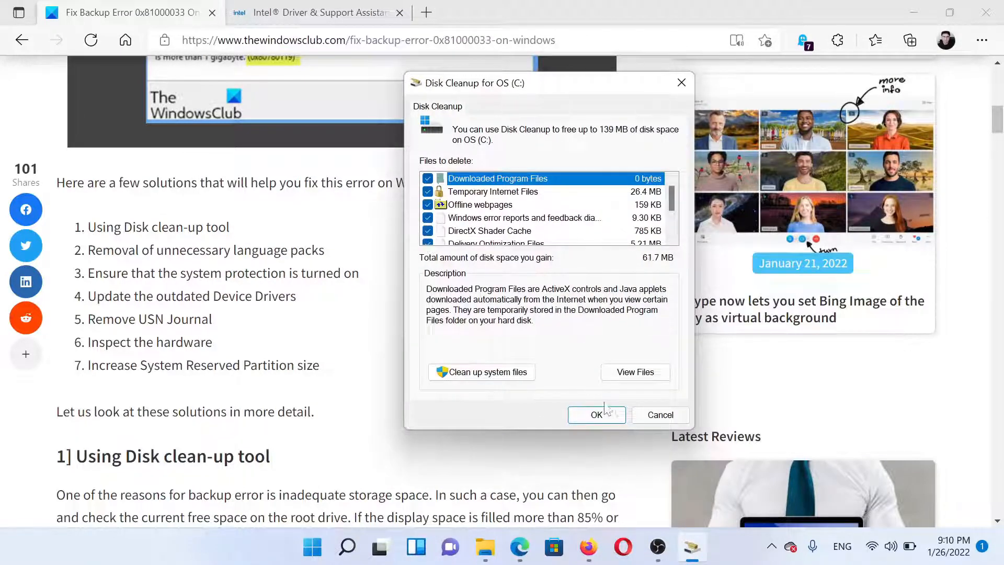
{"action": "left_click", "coordinate": [596, 414]}
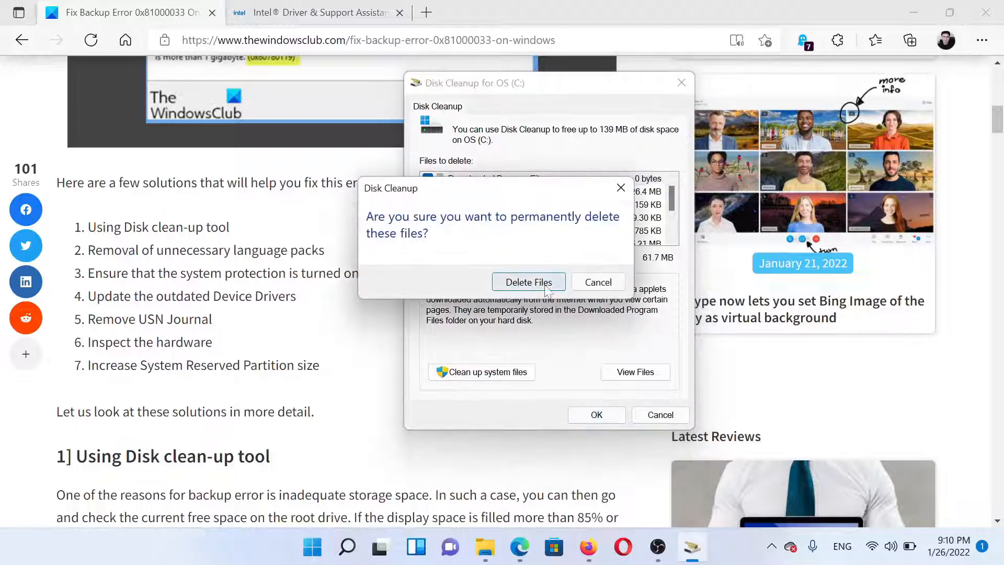
{"action": "left_click", "coordinate": [528, 282]}
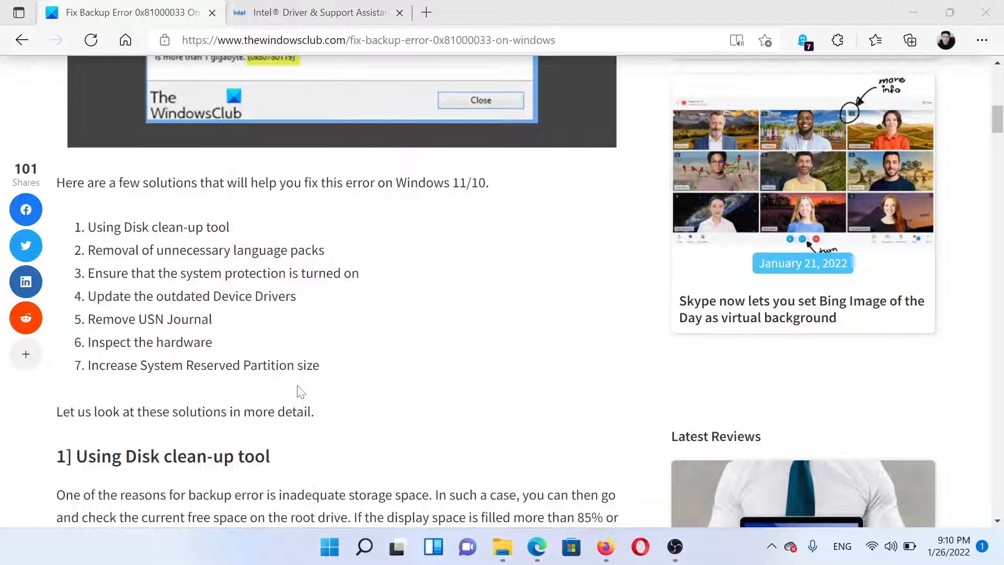
Go to Settings > Time & language > Language & region and scroll to the Afrikaans entry
{"action": "left_click", "coordinate": [691, 548]}
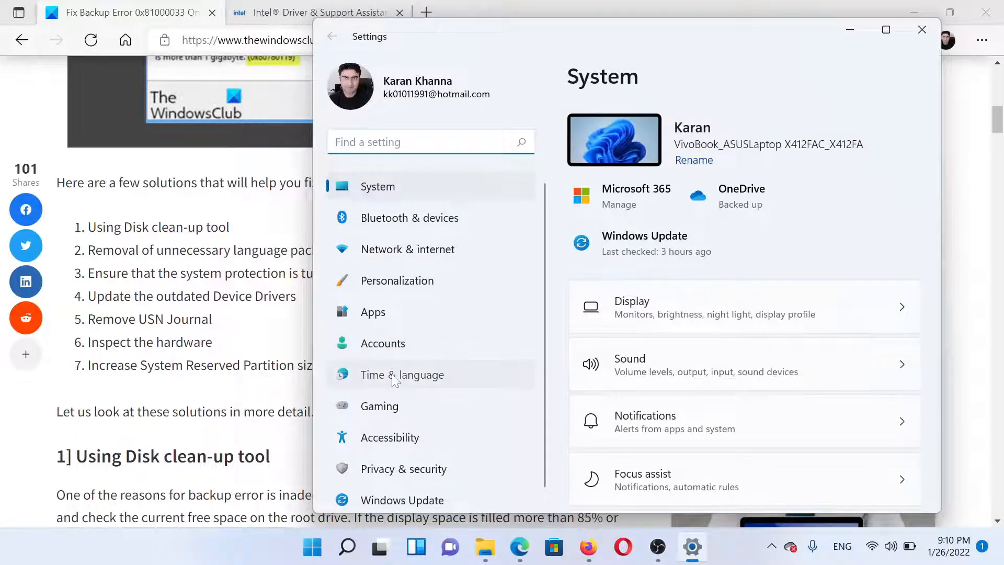
{"action": "left_click", "coordinate": [402, 374]}
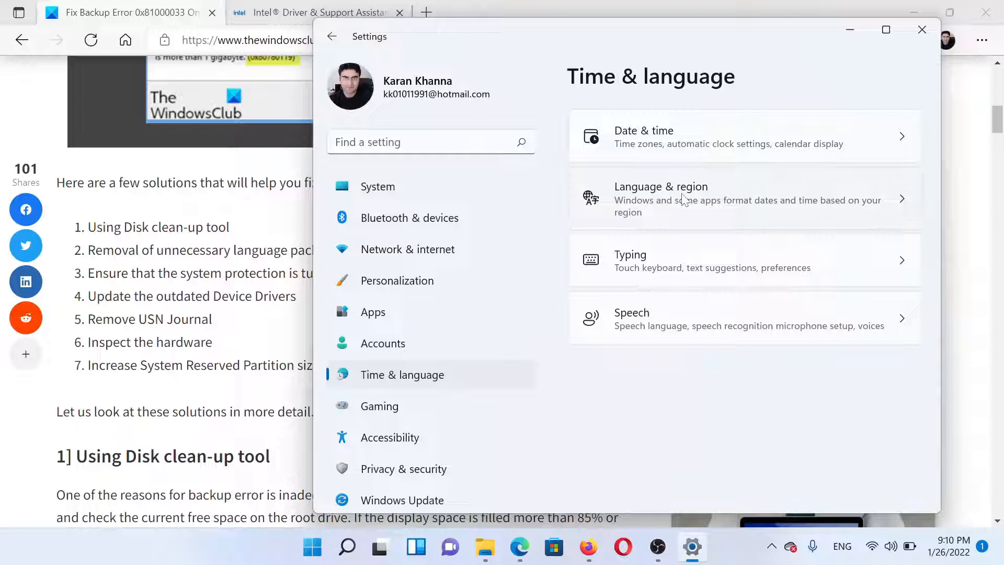
{"action": "left_click", "coordinate": [660, 186]}
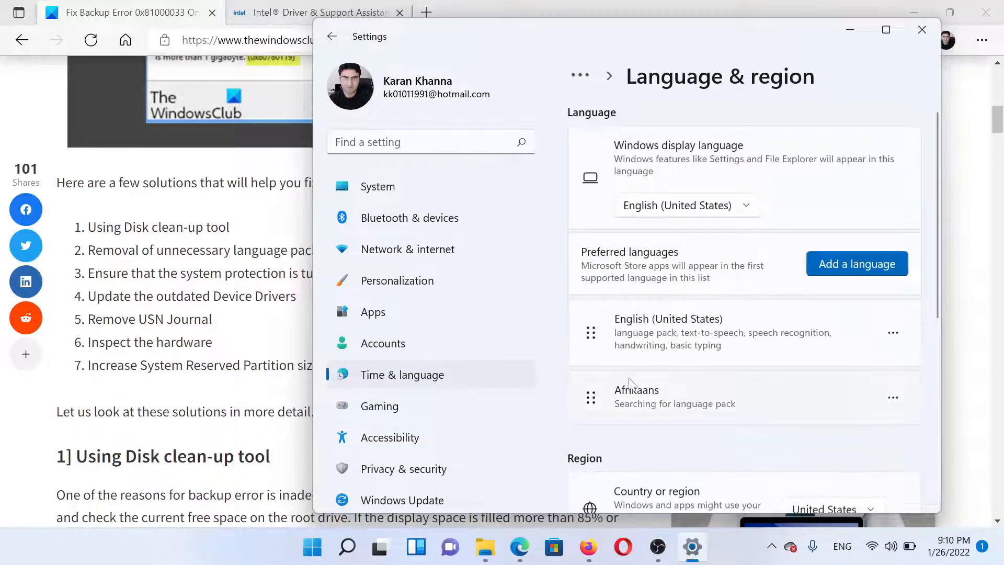
{"action": "scroll", "scroll_direction": "down", "scroll_amount": 3}
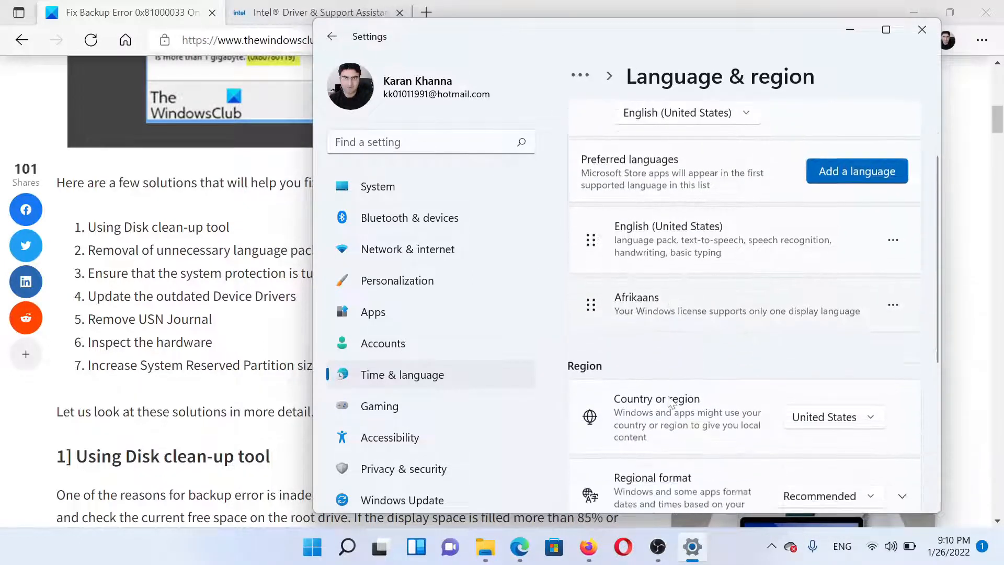
{"action": "scroll", "scroll_direction": "down", "scroll_amount": 3}
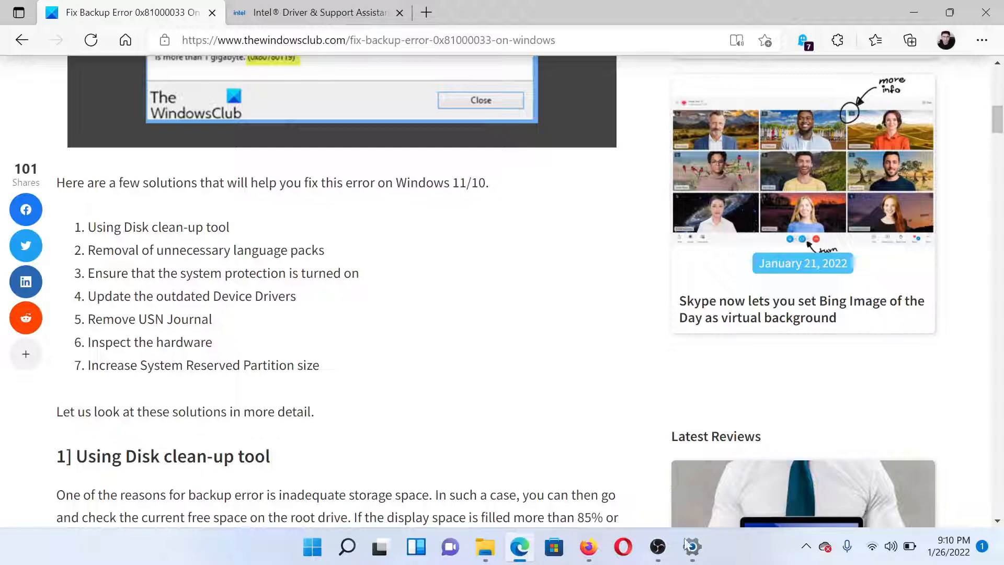
Open the System protection link from System > About in Settings
{"action": "left_click", "coordinate": [692, 548]}
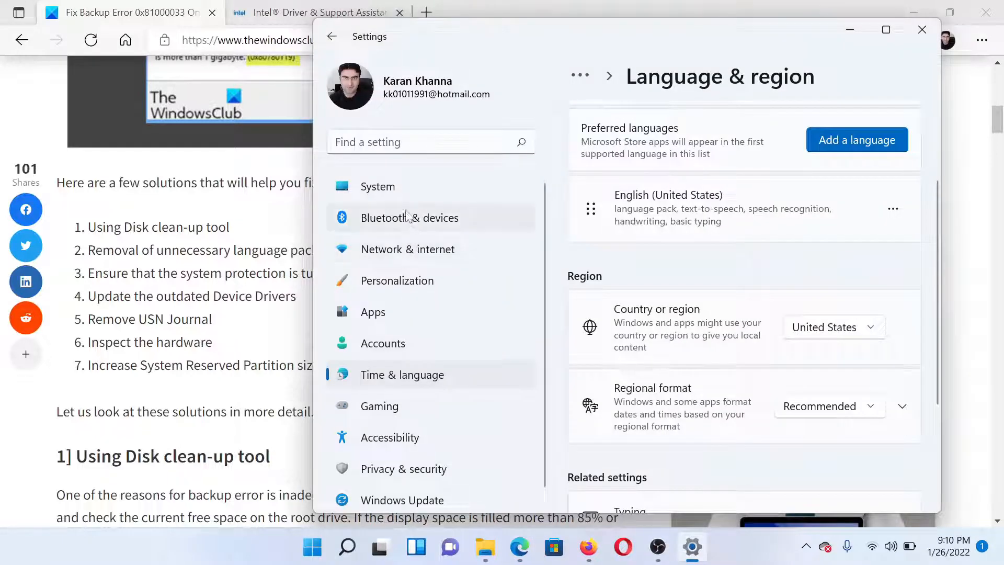
{"action": "mouse_move", "coordinate": [408, 194]}
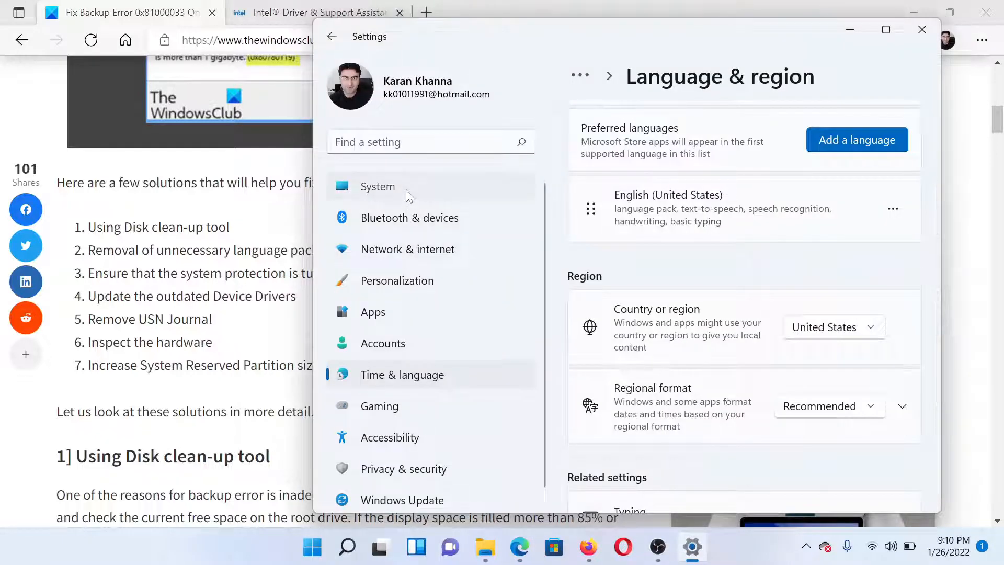
{"action": "left_click", "coordinate": [377, 187]}
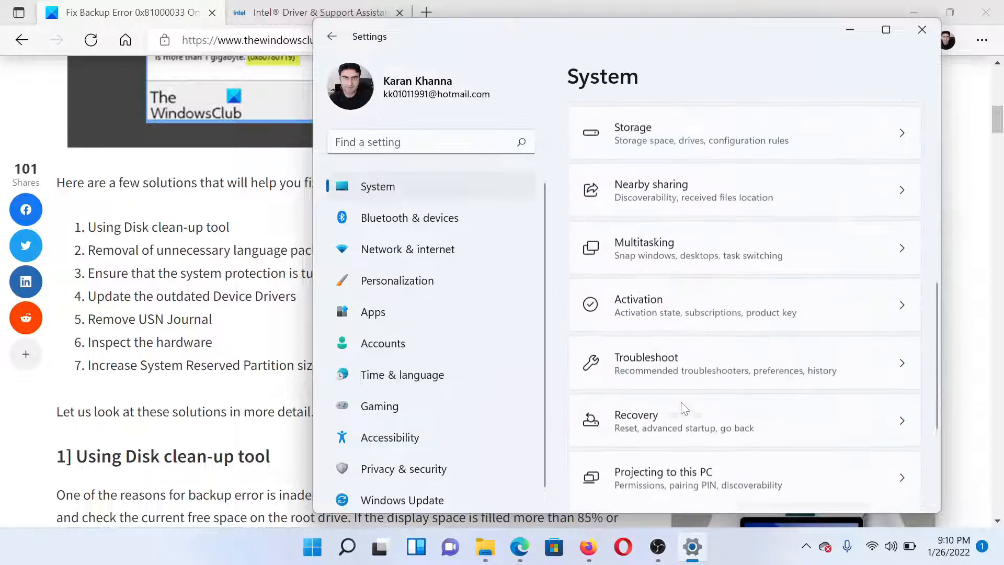
{"action": "scroll", "scroll_direction": "down", "scroll_amount": 3}
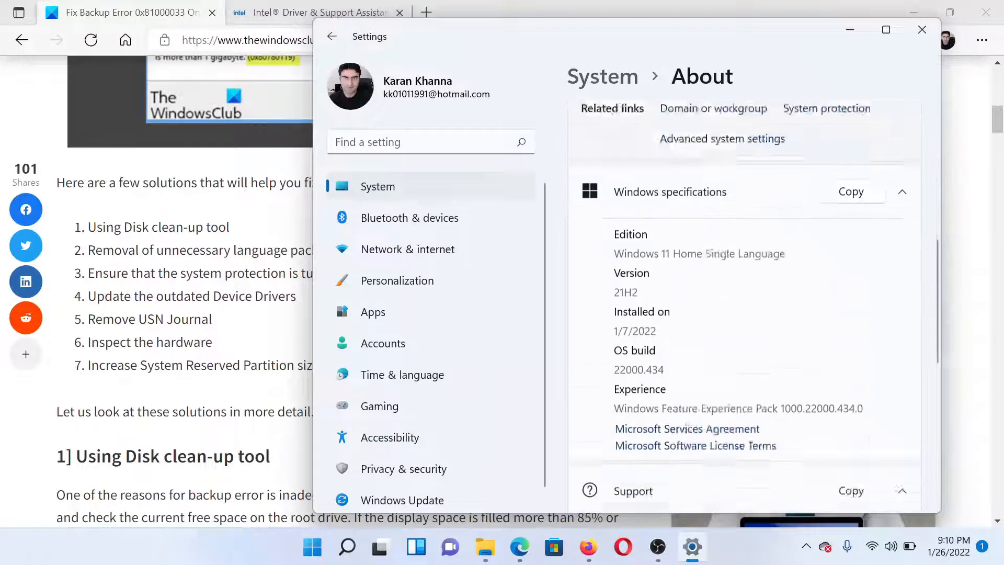
{"action": "scroll", "scroll_direction": "down", "scroll_amount": 3}
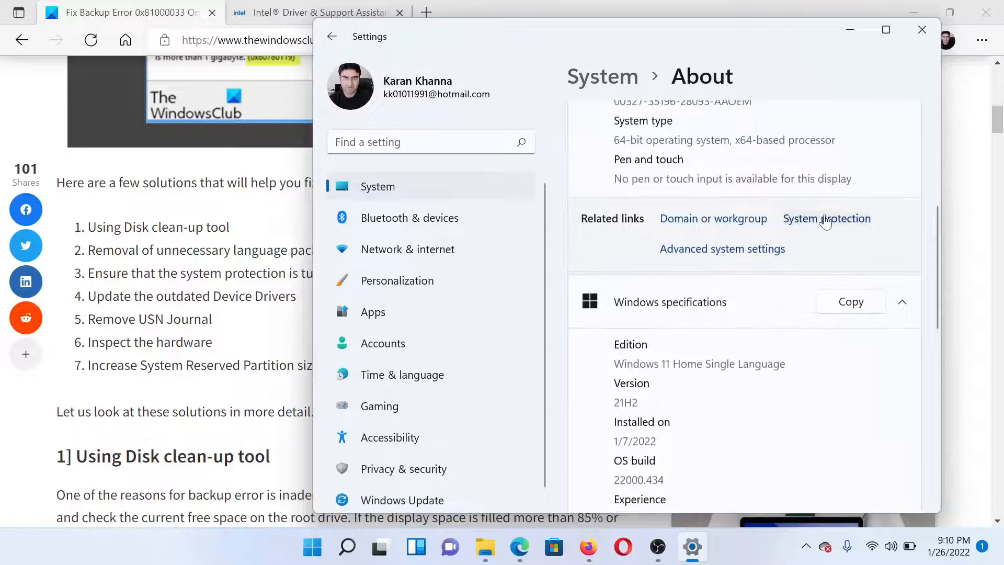
{"action": "left_click", "coordinate": [827, 218]}
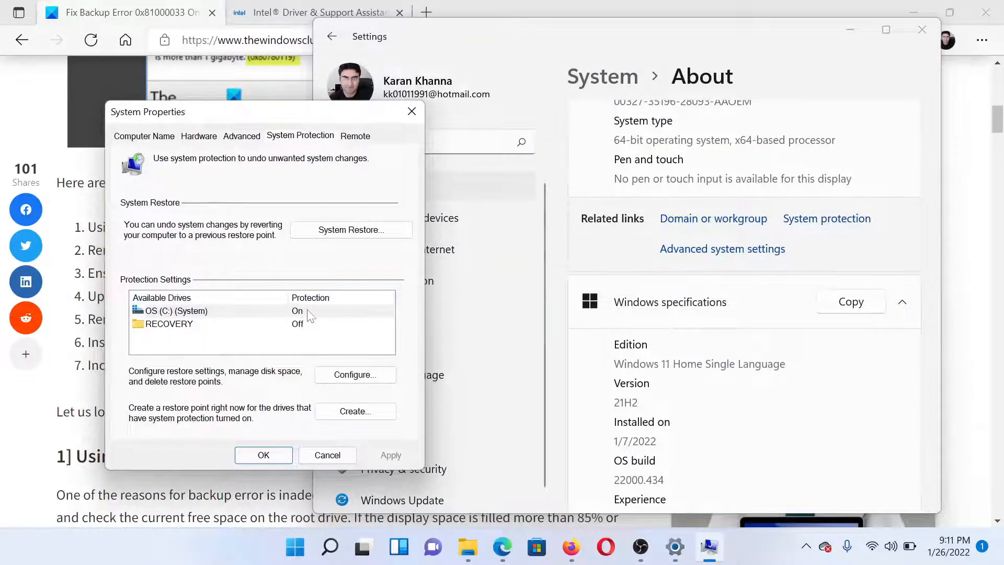
View drive C's Restore Settings via Configure, then close it and System Properties
{"action": "left_click", "coordinate": [355, 374]}
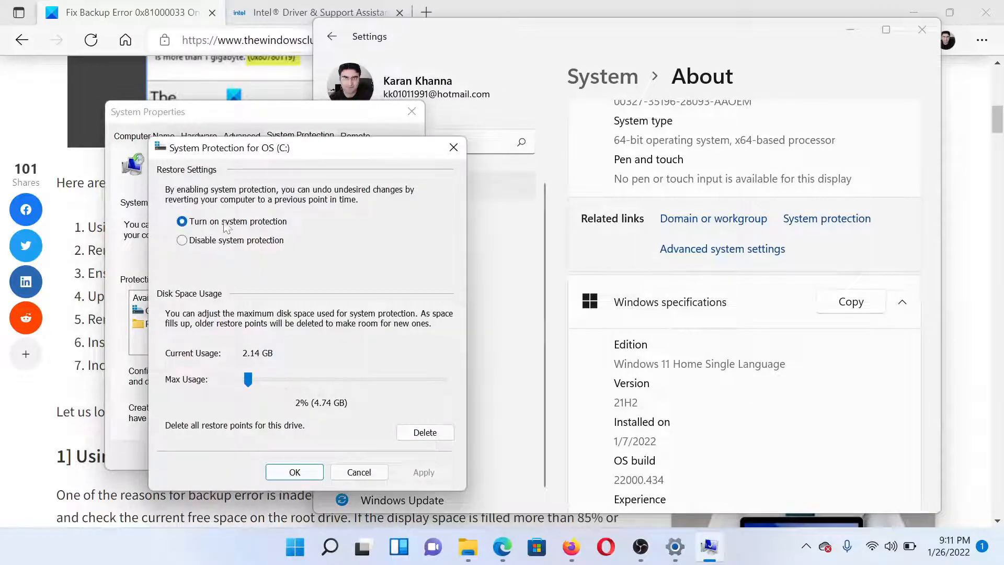
{"action": "left_click", "coordinate": [453, 148]}
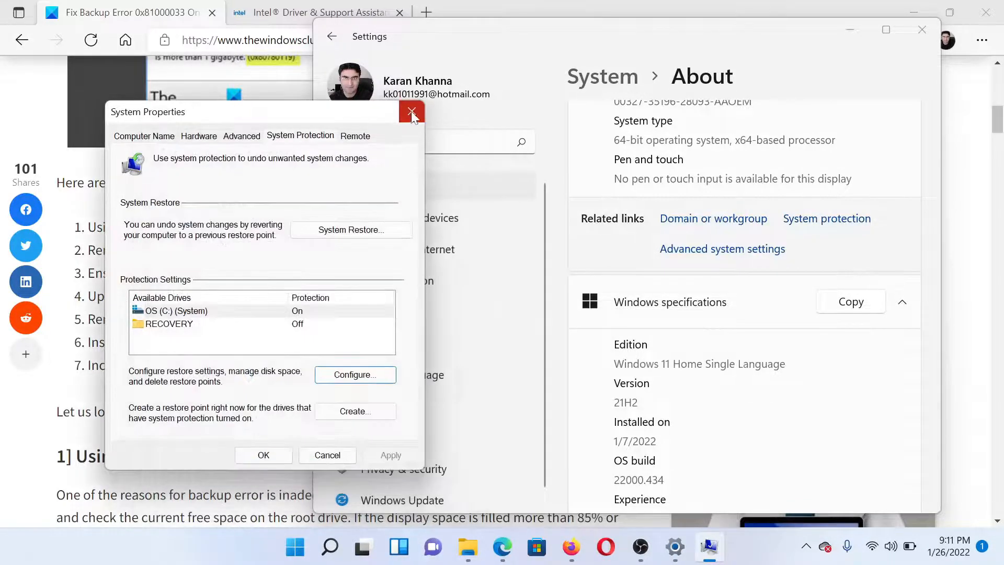
{"action": "left_click", "coordinate": [411, 112]}
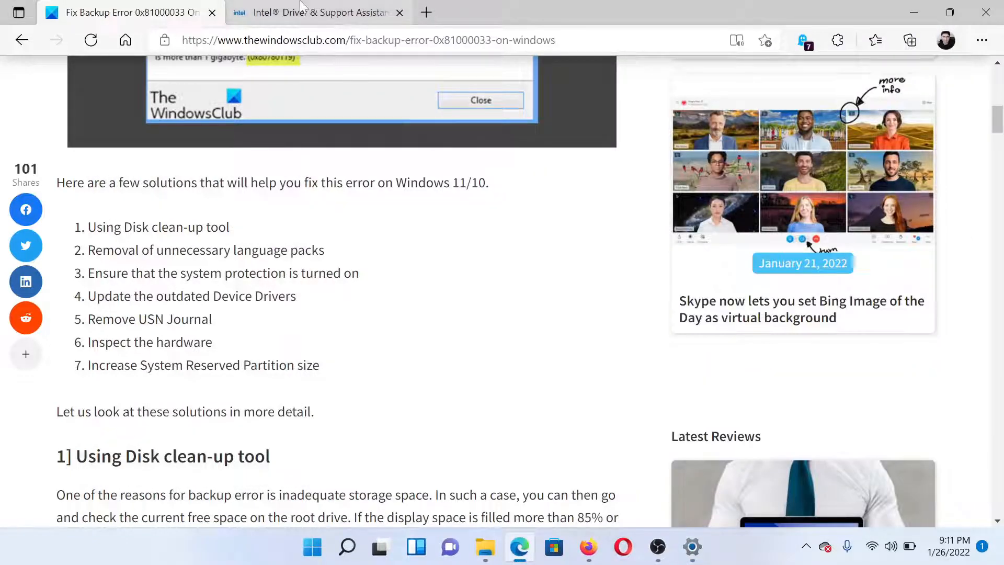
Scroll through the Intel Driver & Support Assistant downloads, then return to the article's top
{"action": "left_click", "coordinate": [316, 12]}
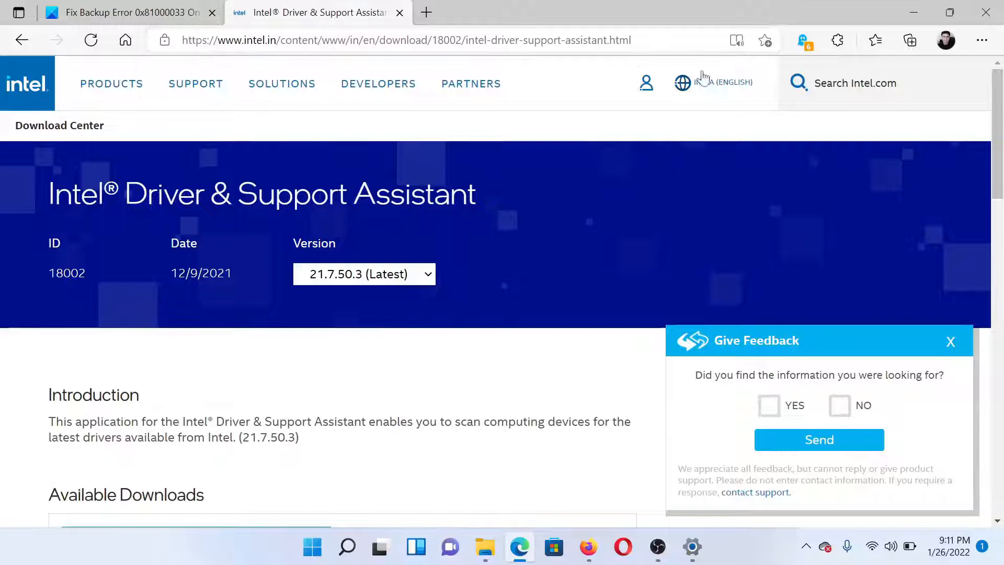
{"action": "scroll", "scroll_direction": "down", "scroll_amount": 3}
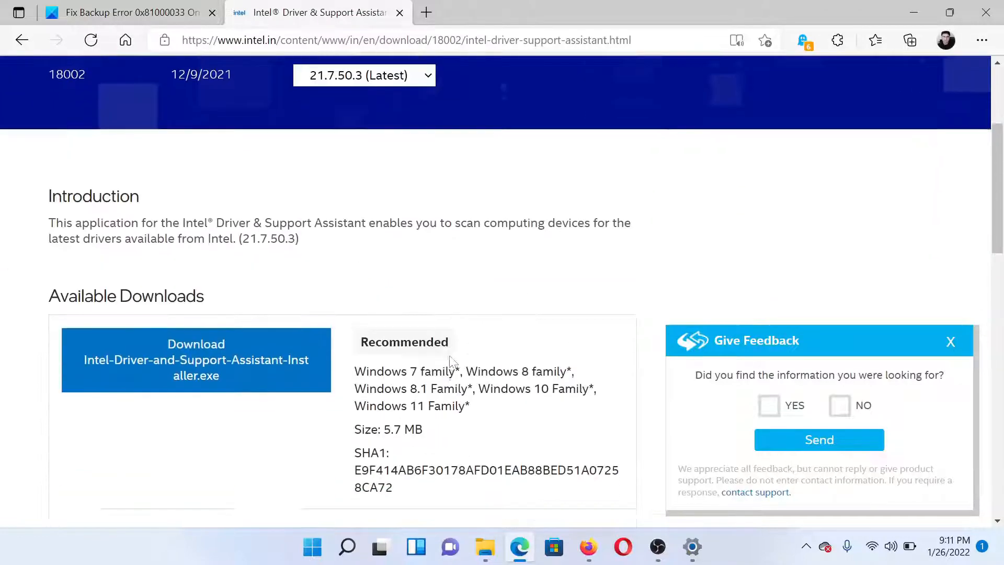
{"action": "scroll", "scroll_direction": "down", "scroll_amount": 3}
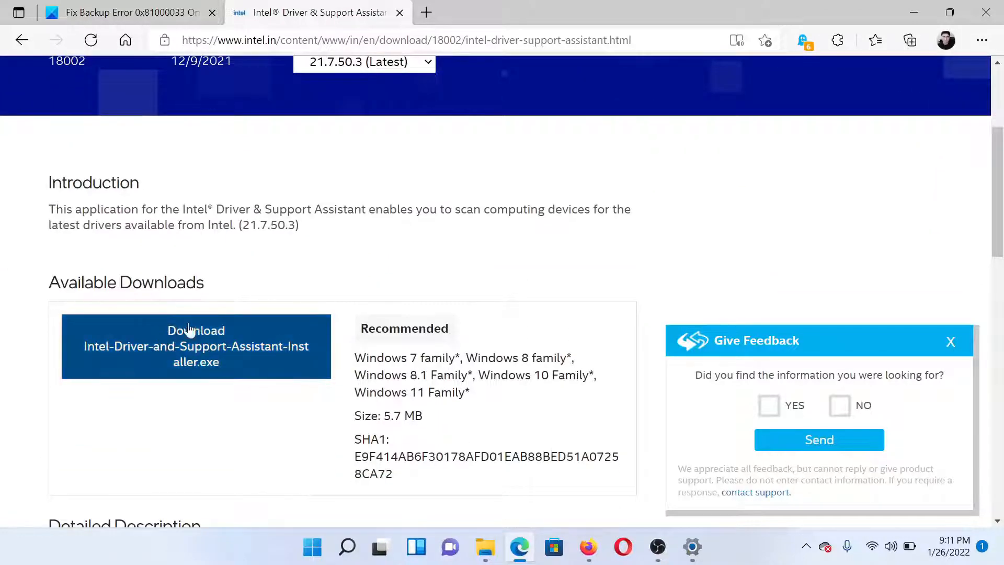
{"action": "mouse_move", "coordinate": [203, 376]}
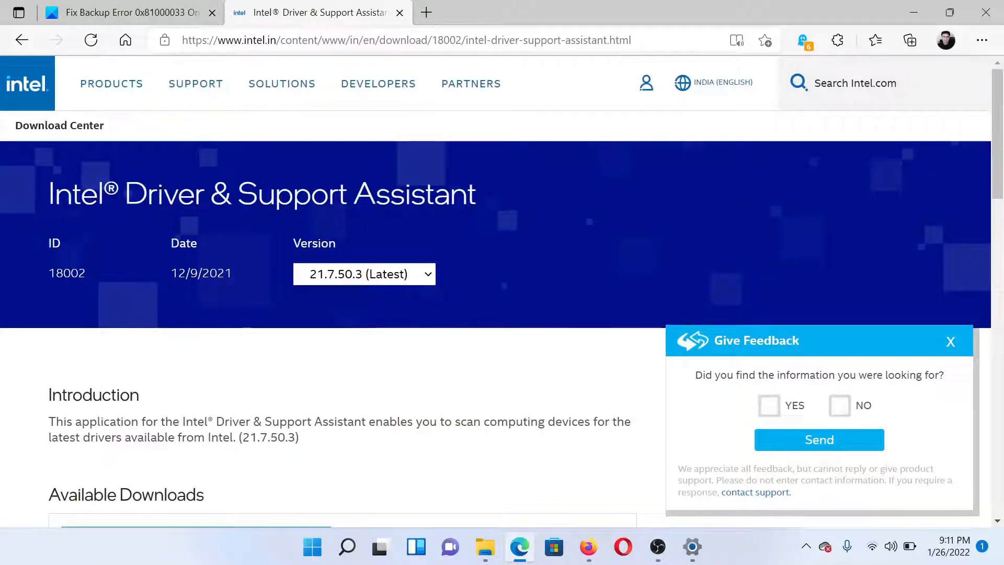
{"action": "left_click", "coordinate": [122, 12]}
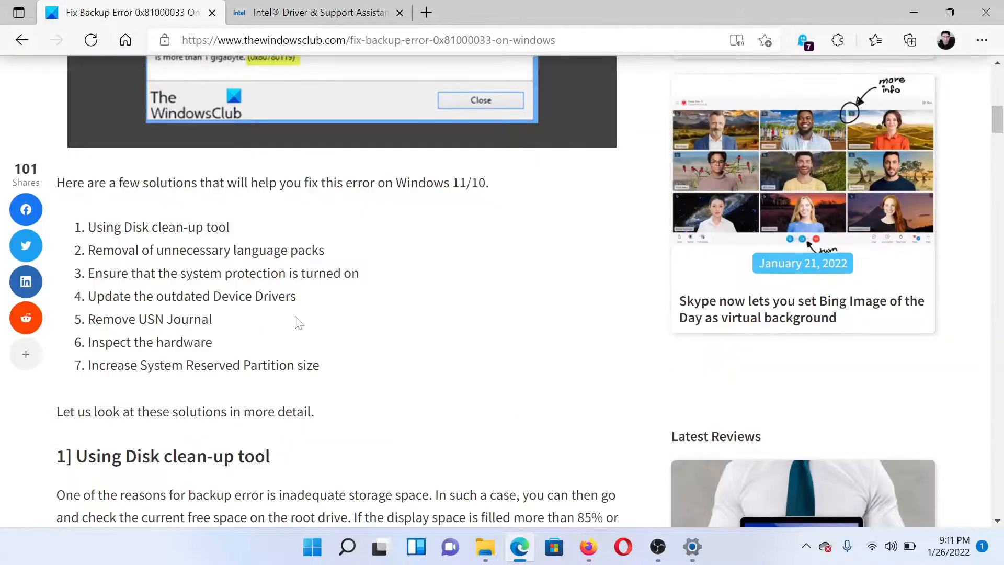
{"action": "scroll", "scroll_direction": "up", "scroll_amount": 3}
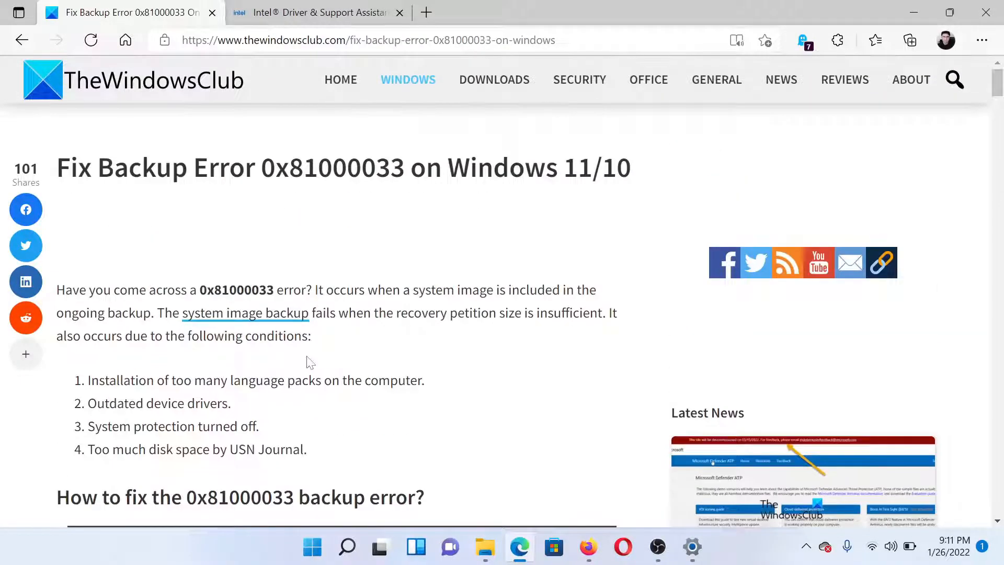